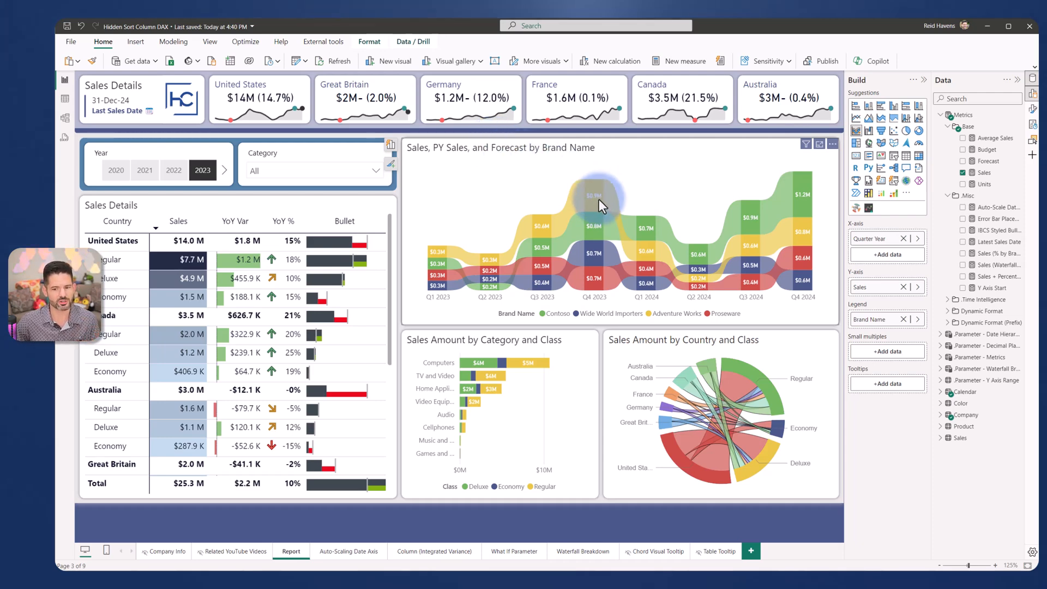
pyautogui.moveTo(597, 214)
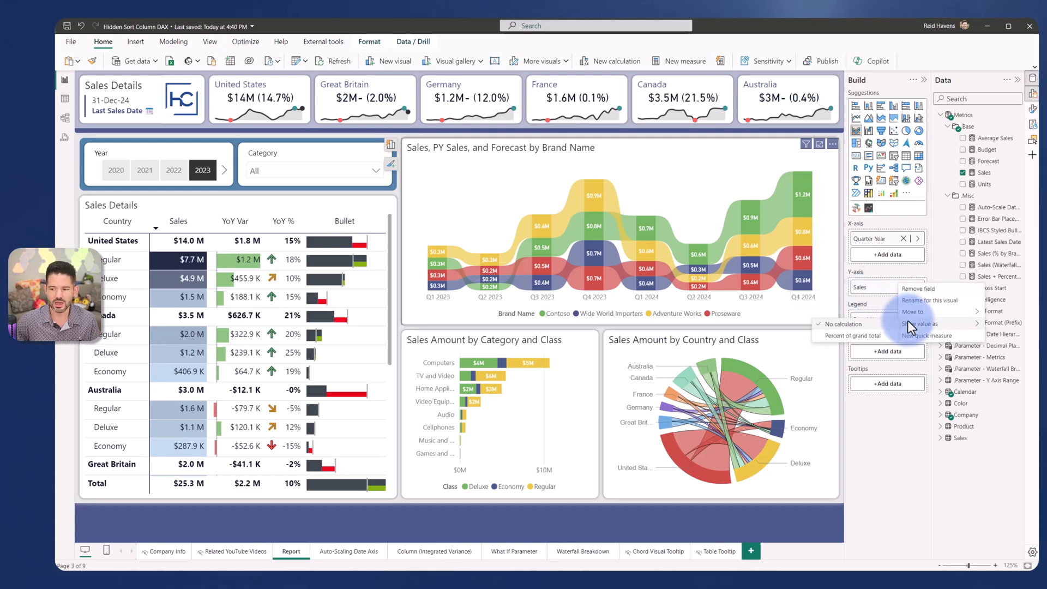
# Try percent of grand total, revert to plain sales, then bring up the Sales (% by Brand) measure.
pyautogui.click(868, 335)
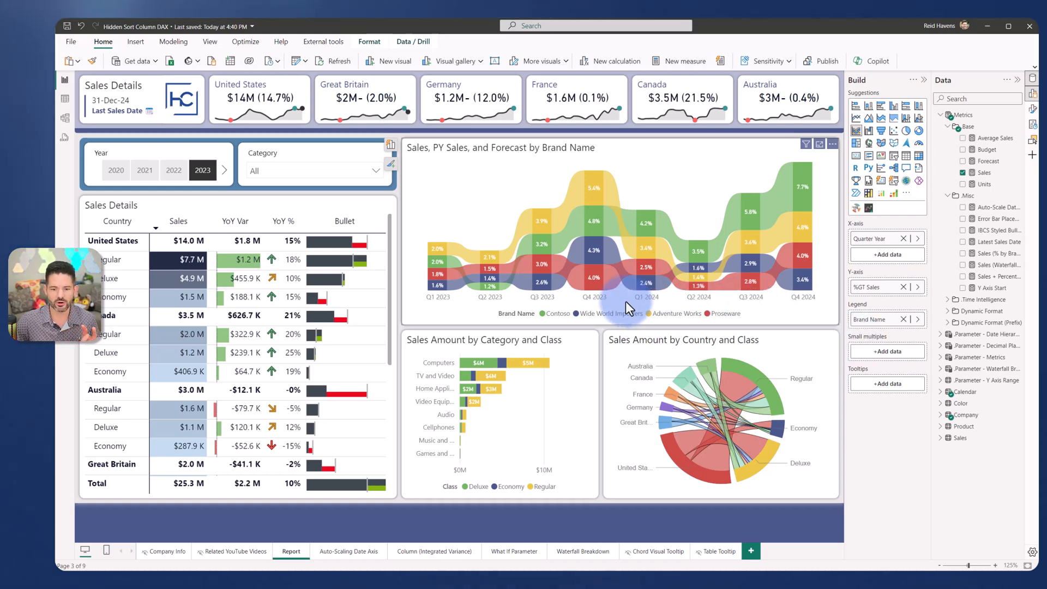
pyautogui.moveTo(720, 300)
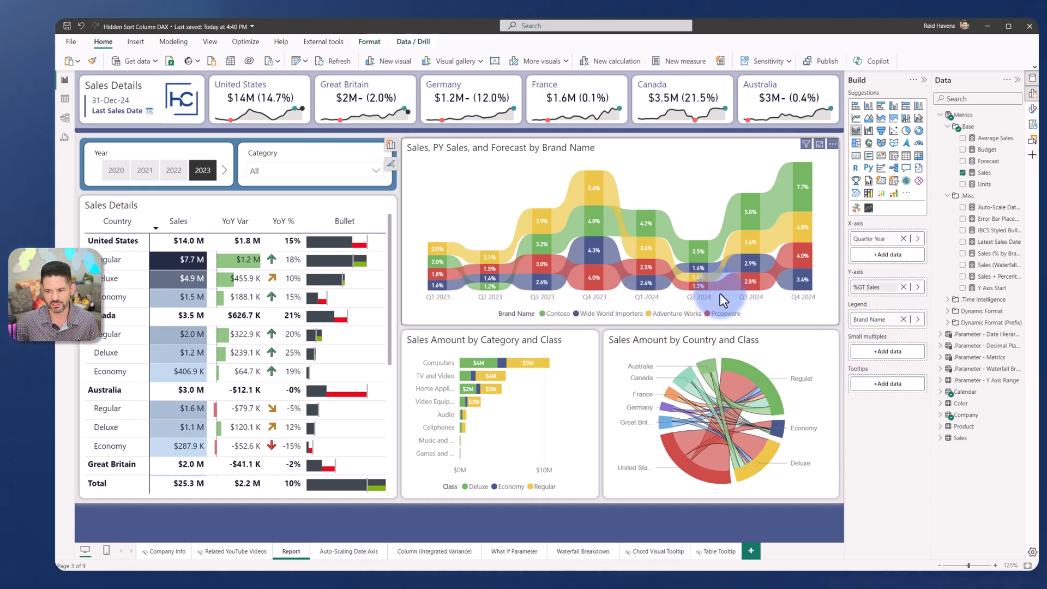
pyautogui.click(919, 287)
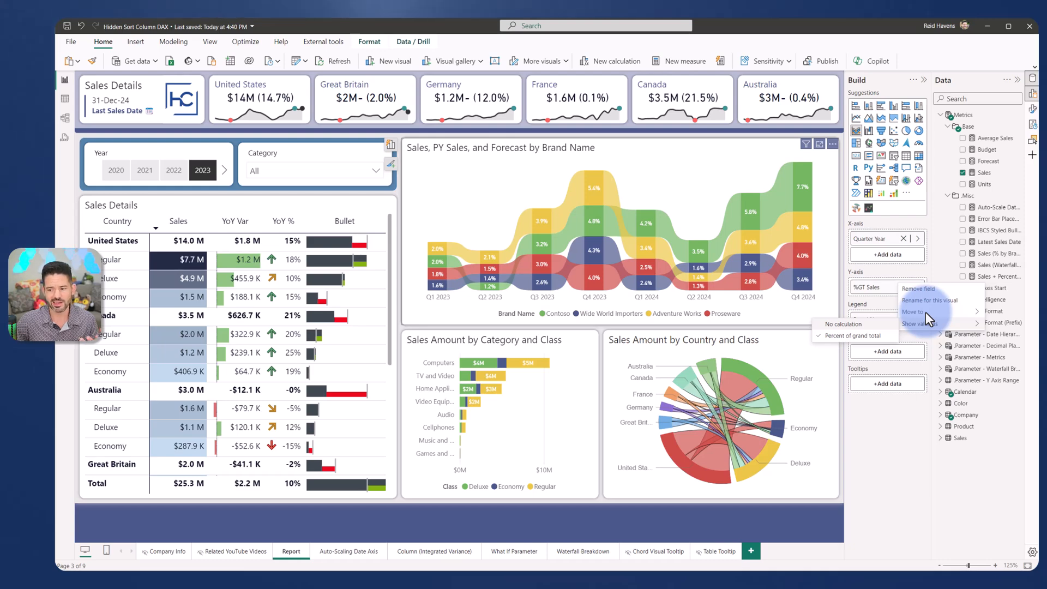
pyautogui.click(844, 324)
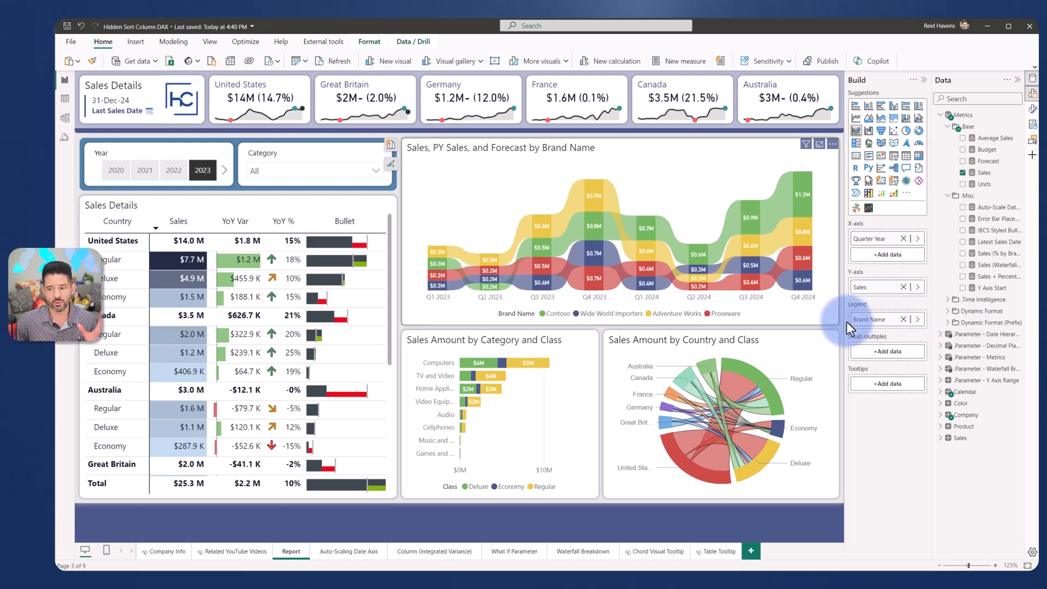
pyautogui.click(1032, 110)
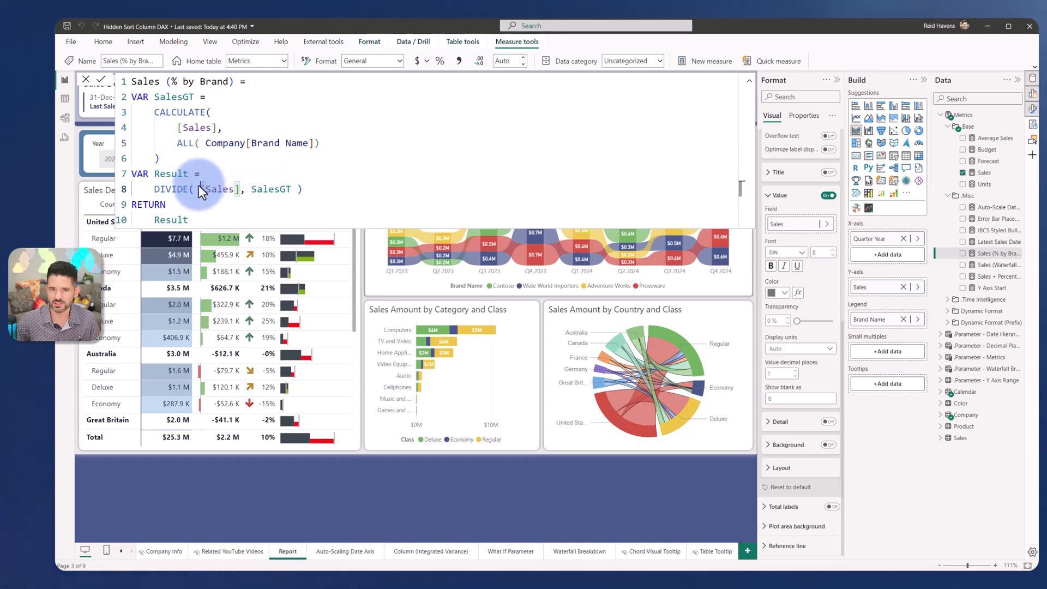
pyautogui.moveTo(394, 224)
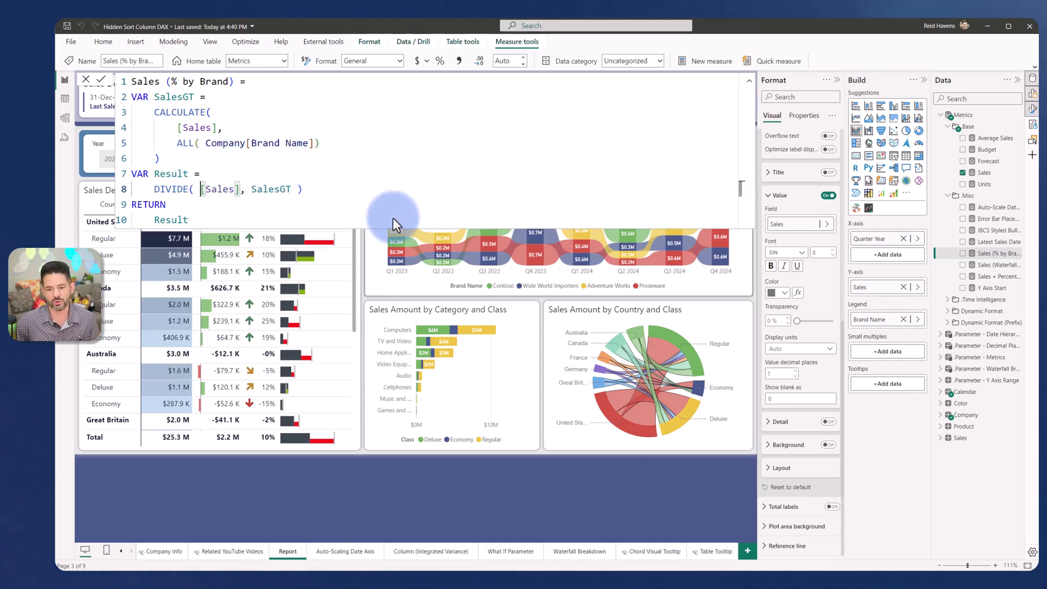
pyautogui.moveTo(643, 286)
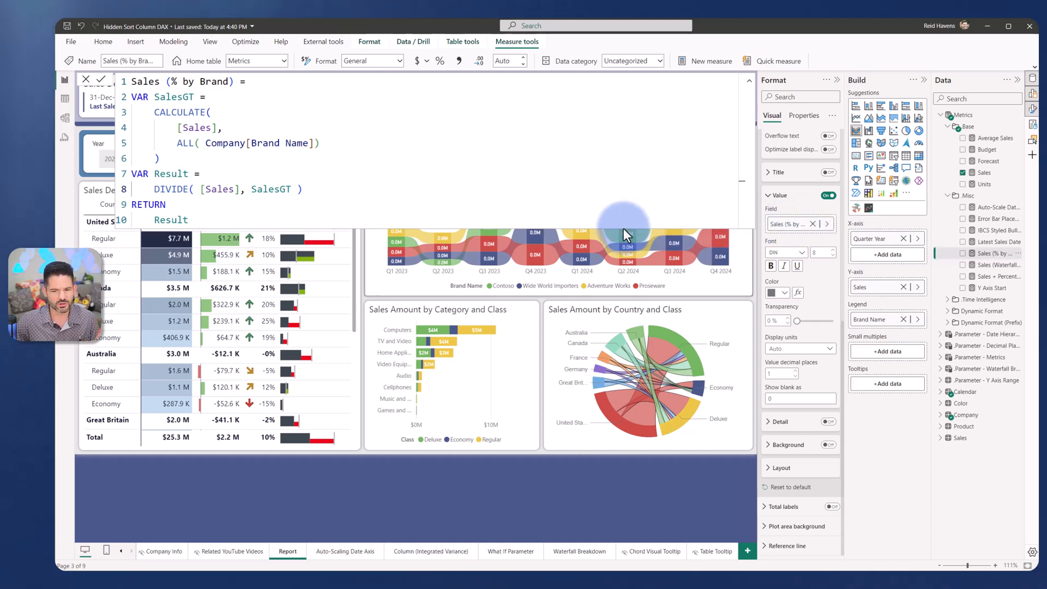
pyautogui.moveTo(694, 280)
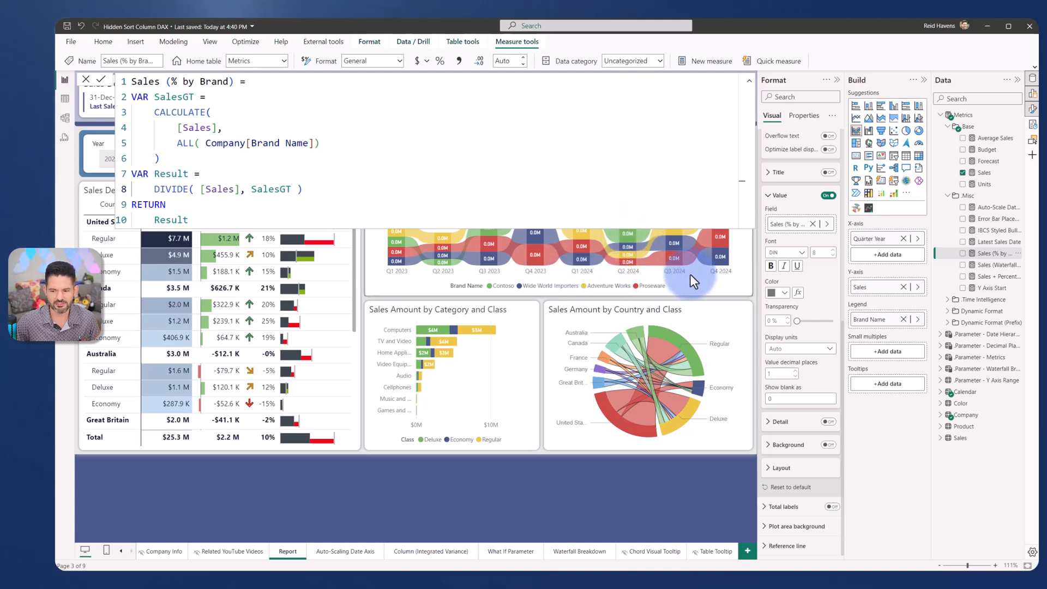
# Set label Display units to None, then Custom format #.0%, and collapse the formula bar.
pyautogui.click(799, 348)
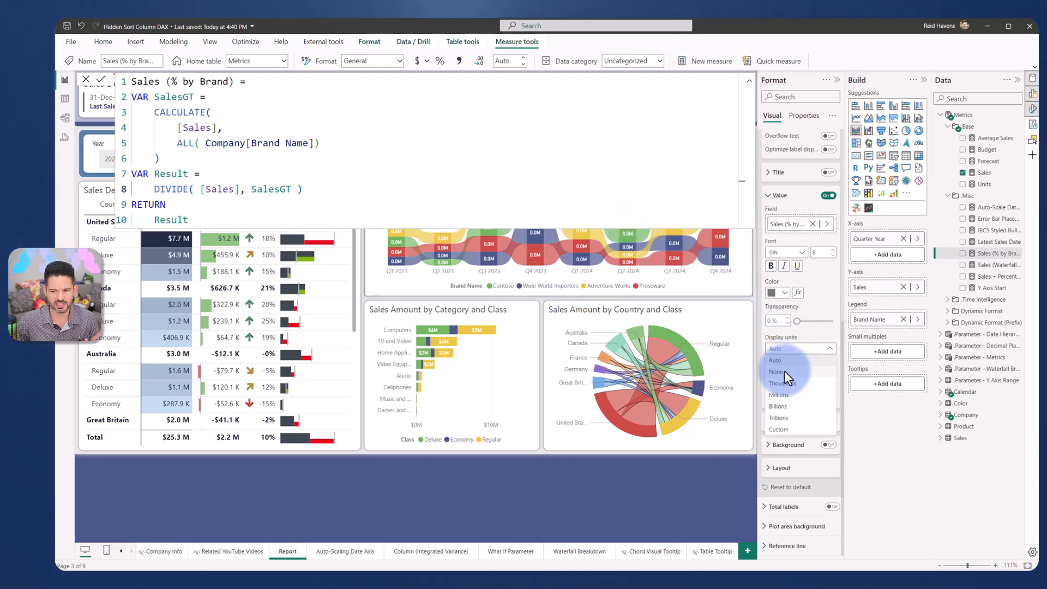
pyautogui.click(778, 371)
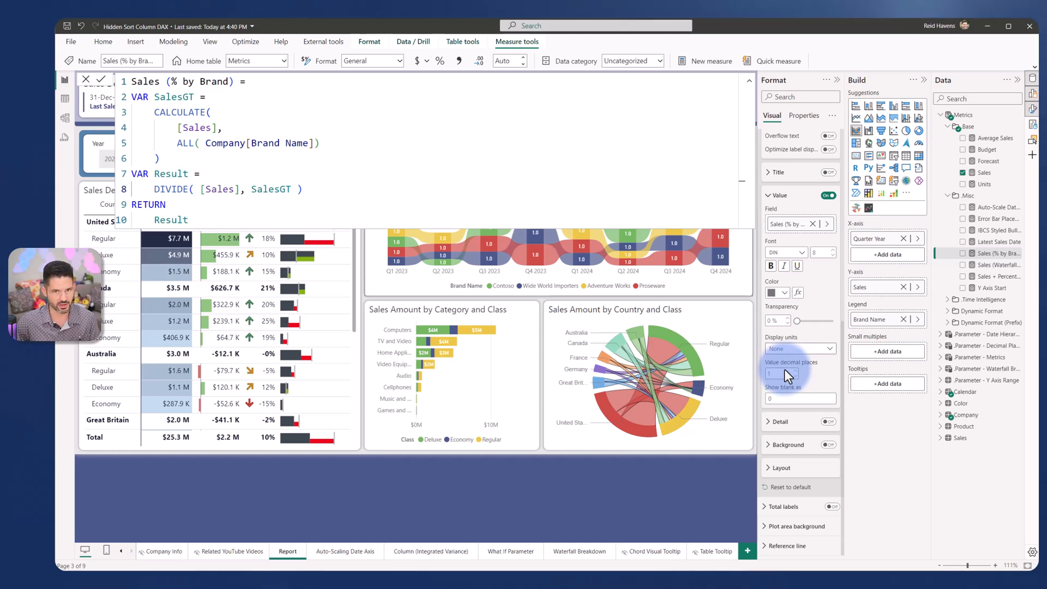
pyautogui.click(828, 348)
pyautogui.write('#,0%')
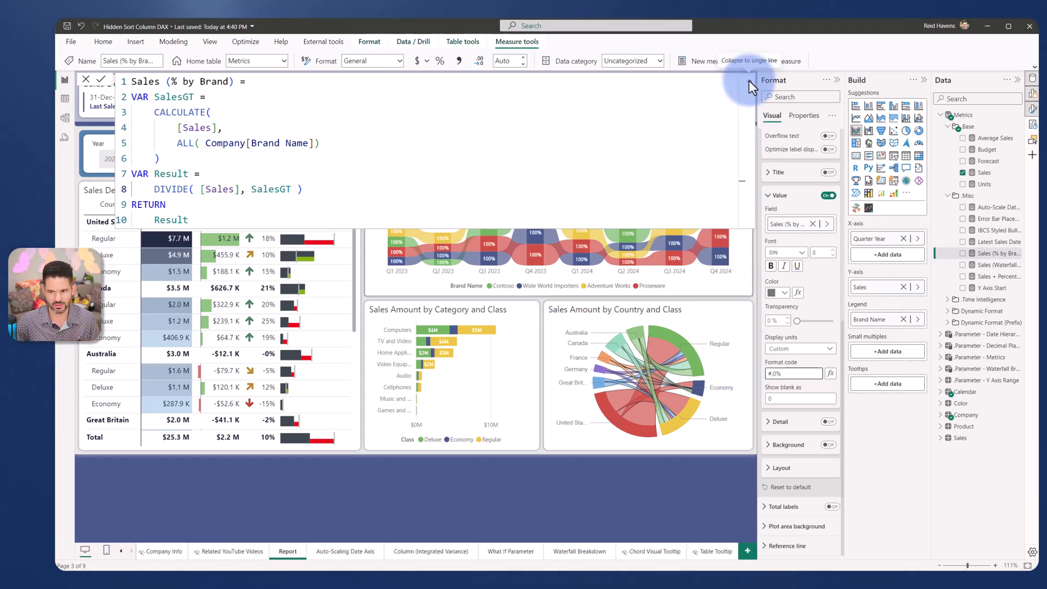
pyautogui.click(748, 61)
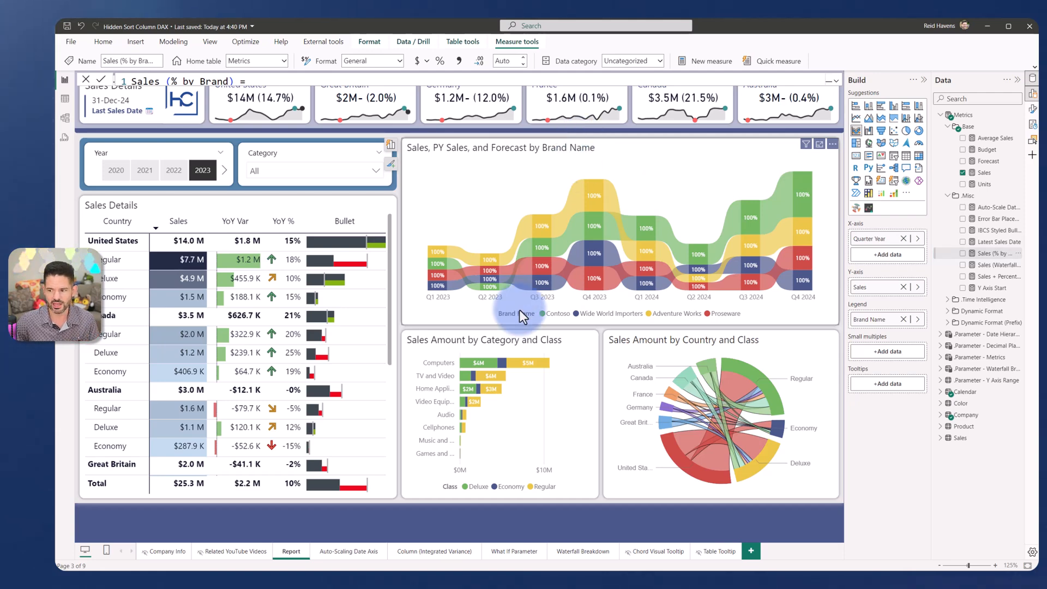
pyautogui.click(827, 87)
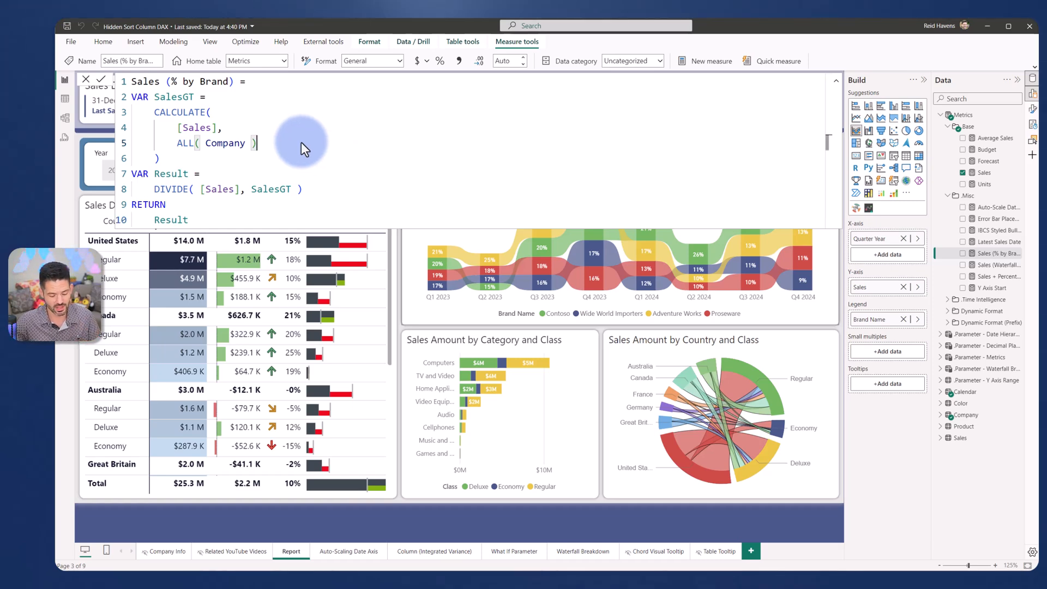
pyautogui.write('[Brand Name]')
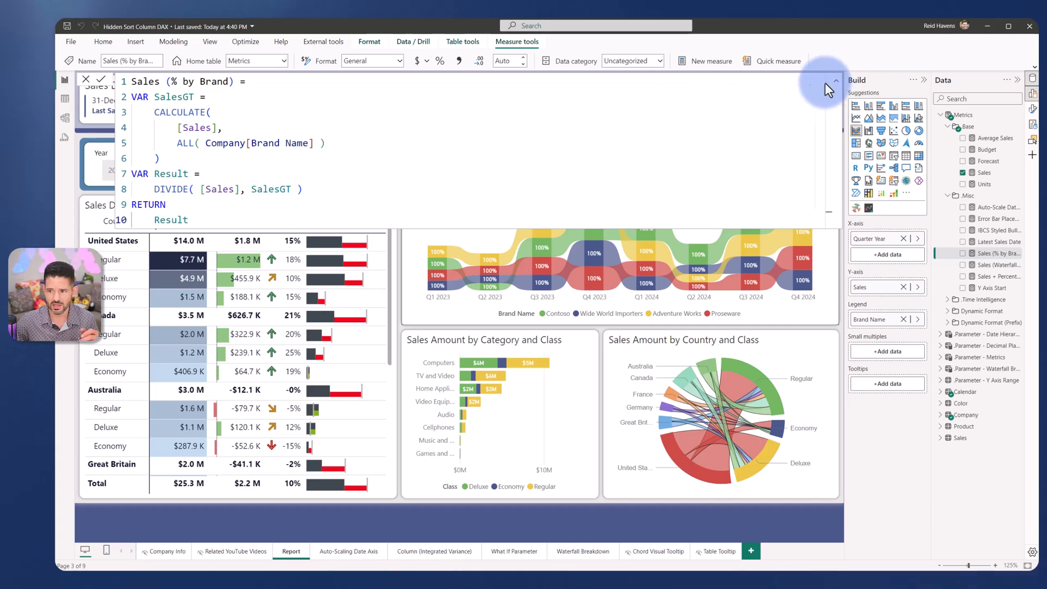
pyautogui.click(835, 82)
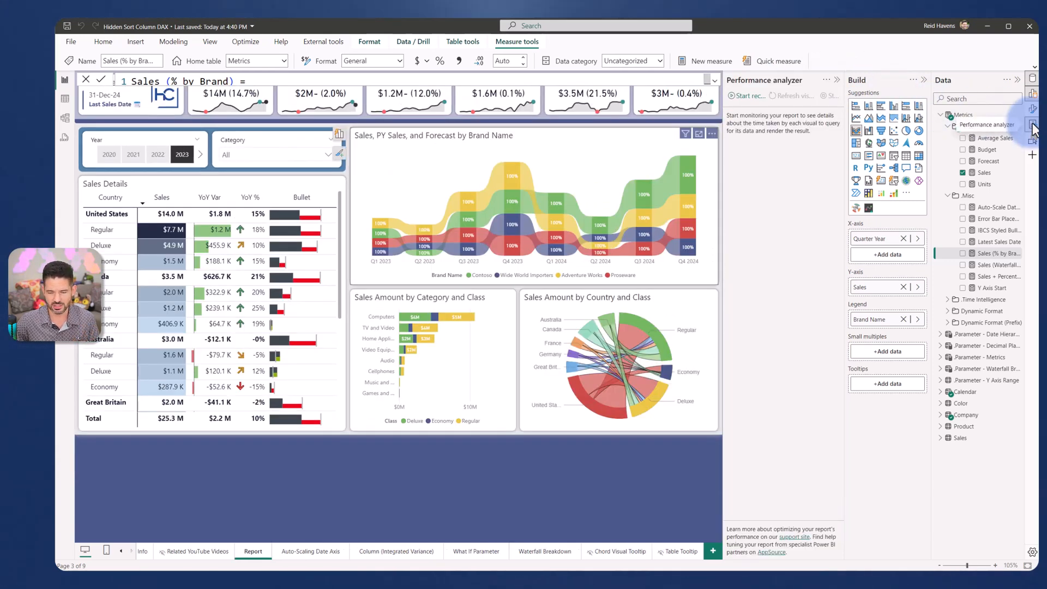
# Record the ribbon chart's refresh in Performance analyzer and run its query in DAX query view.
pyautogui.click(747, 96)
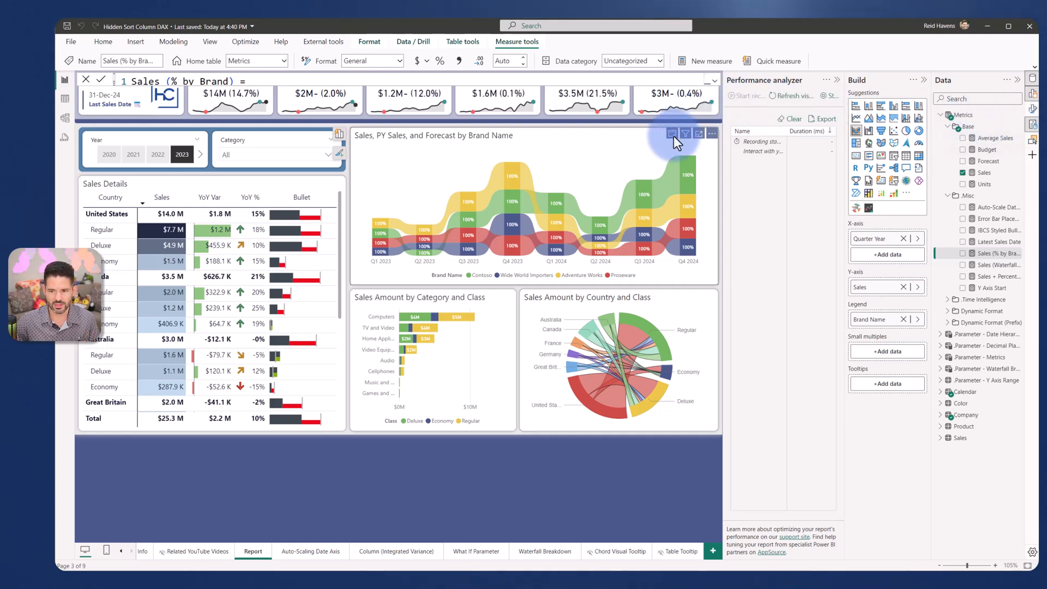
pyautogui.click(673, 133)
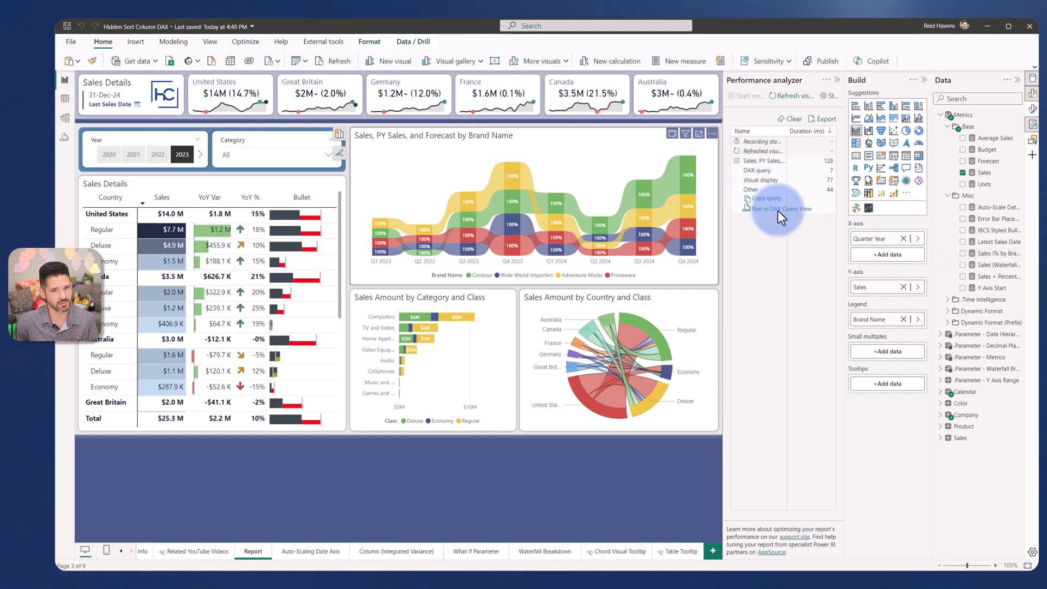
pyautogui.click(781, 209)
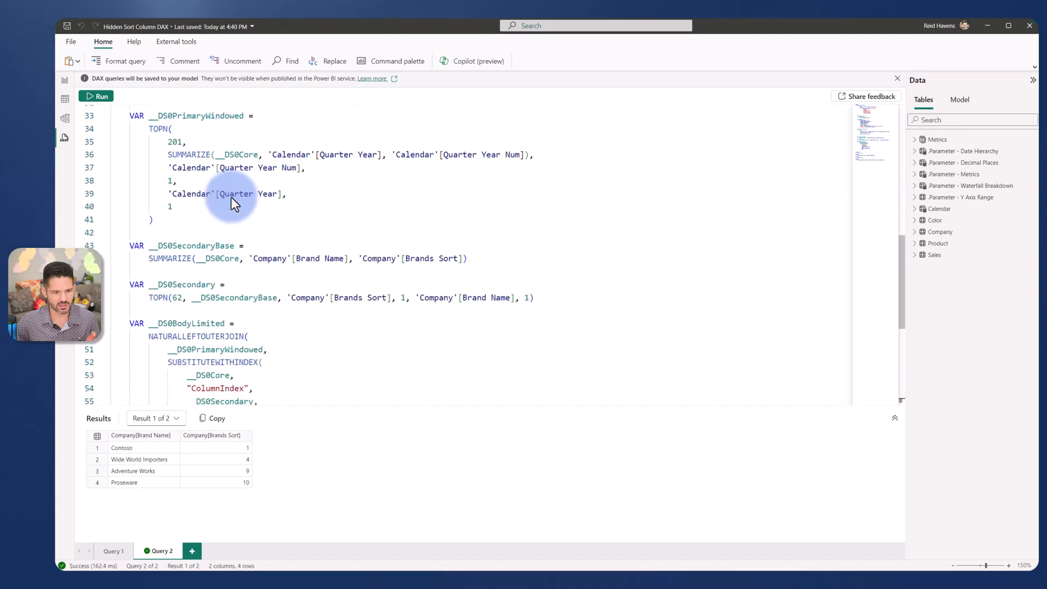
pyautogui.scroll(-3)
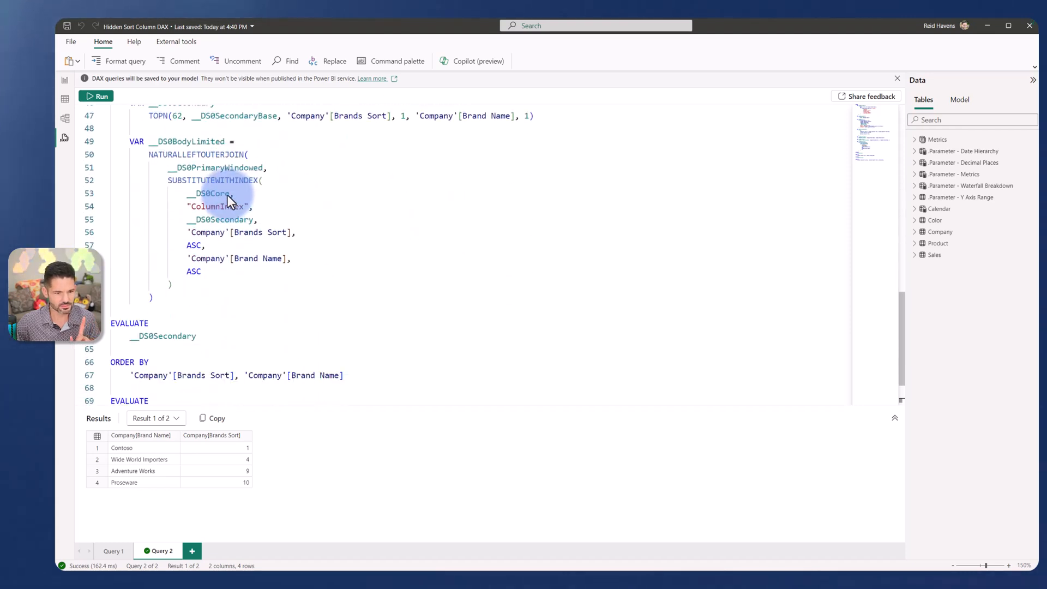
pyautogui.moveTo(233, 193); pyautogui.dragTo(154, 297)
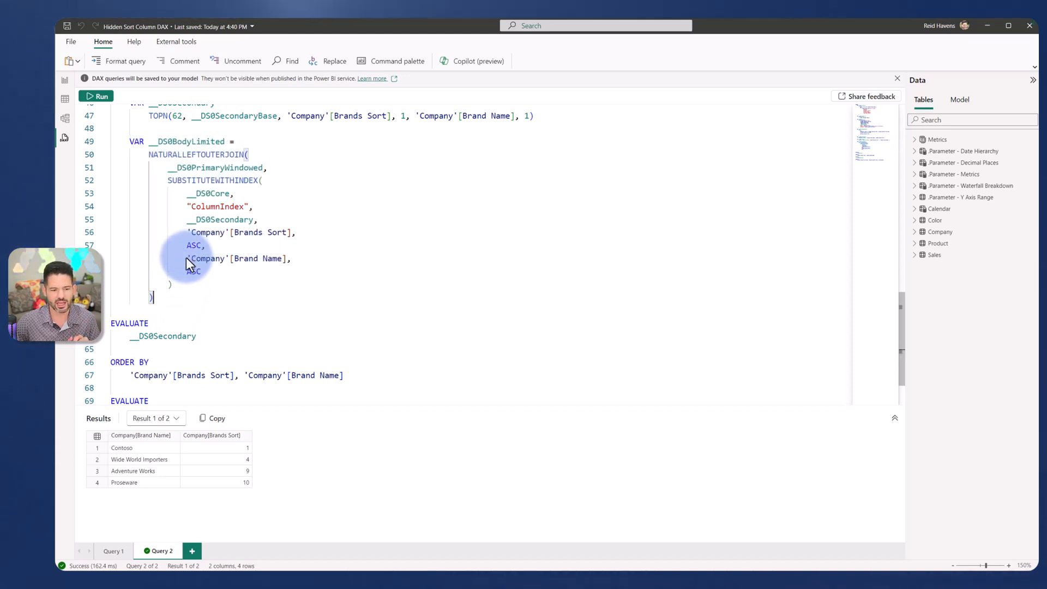
pyautogui.doubleClick(239, 258)
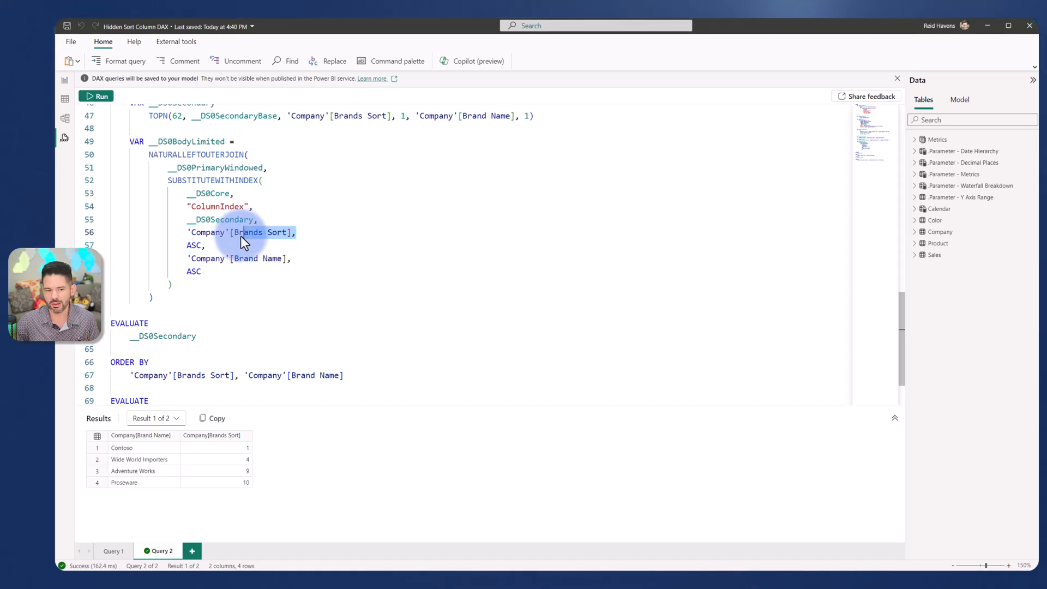
pyautogui.doubleClick(240, 231)
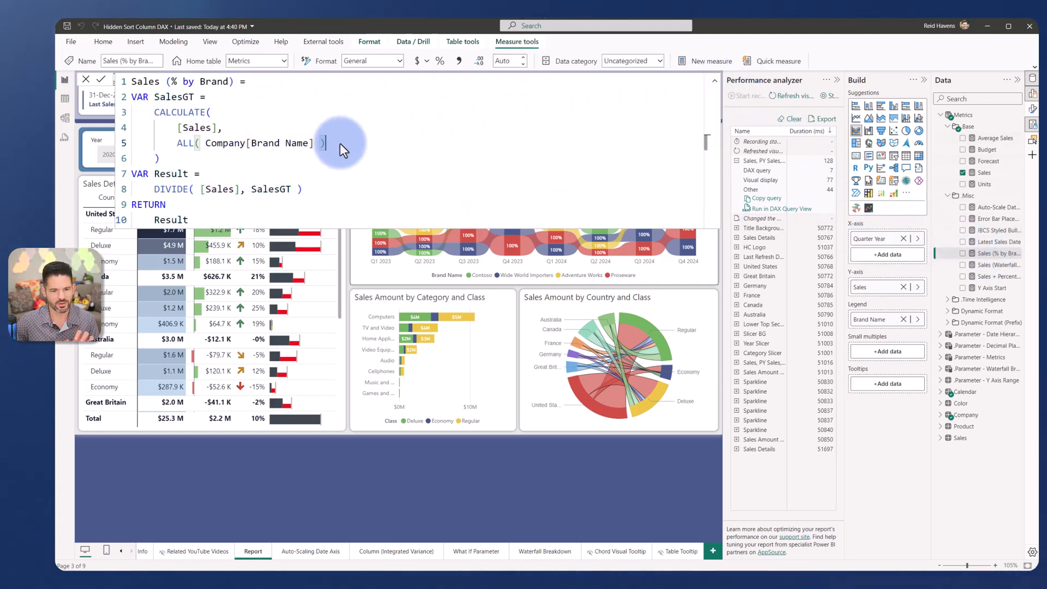
# Extend the measure's ALL() to include Company[Brands Sort] alongside Brand Name.
pyautogui.write(', sort')
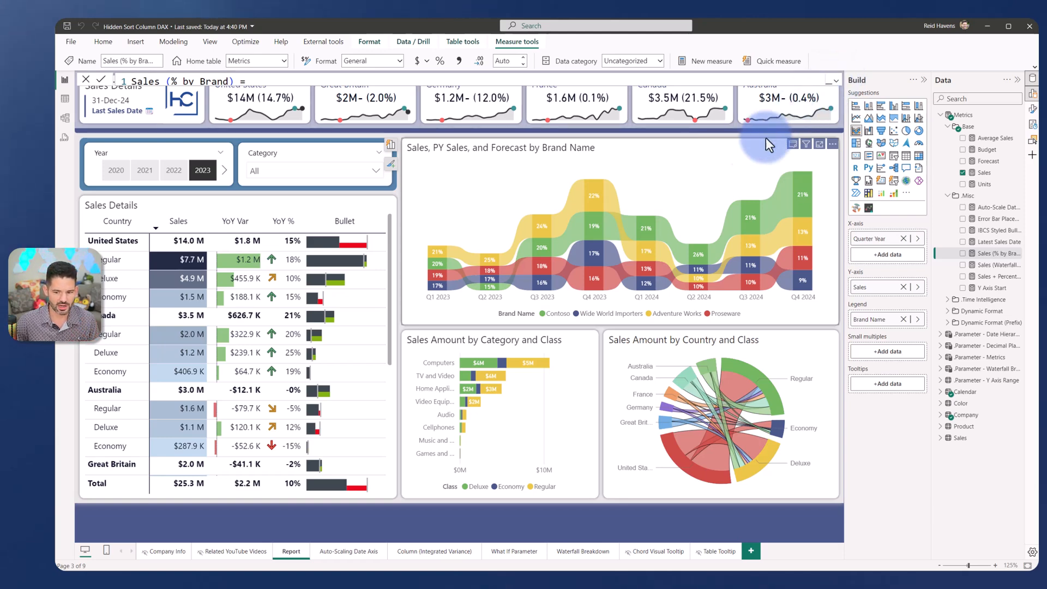
pyautogui.moveTo(595, 287)
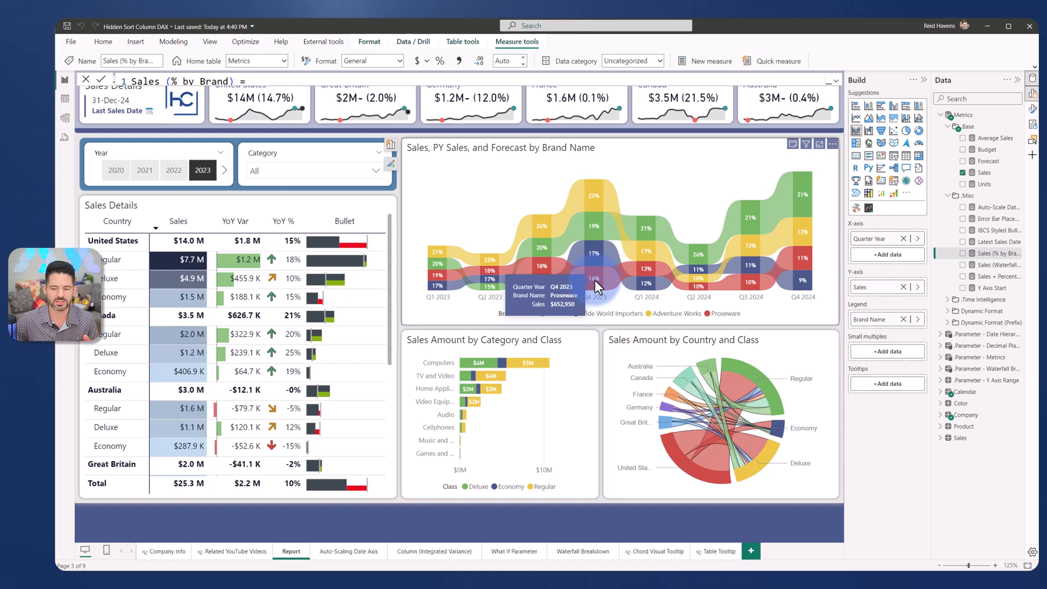
pyautogui.moveTo(603, 192)
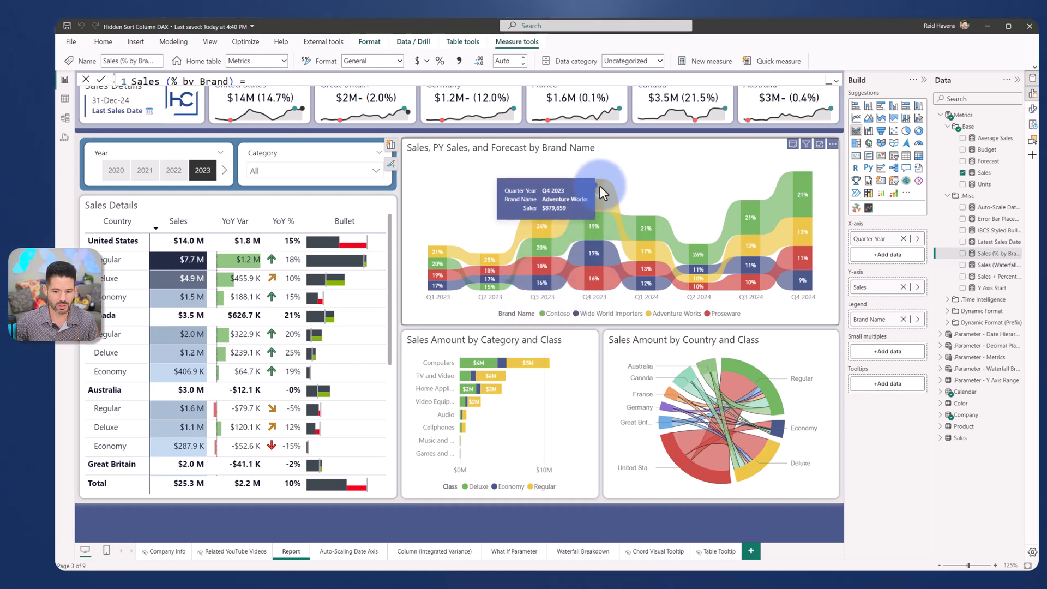